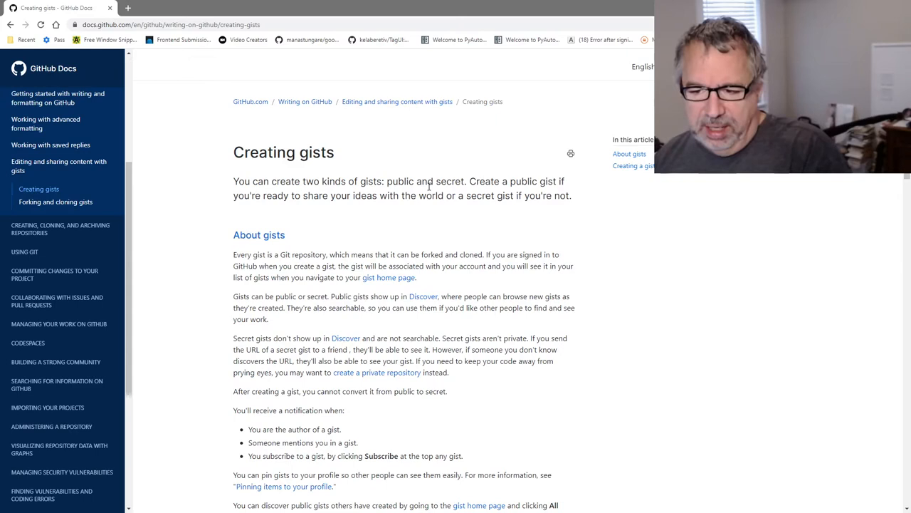
mouse_move(364, 235)
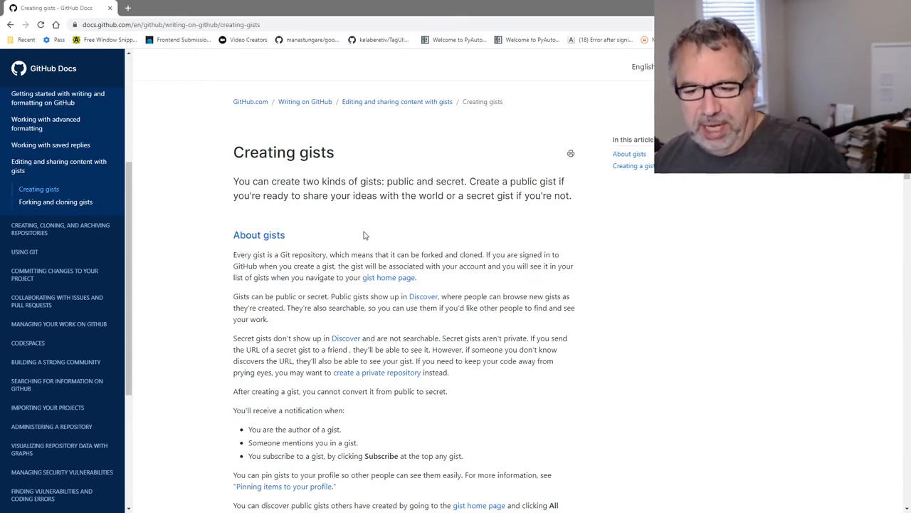
mouse_move(475, 245)
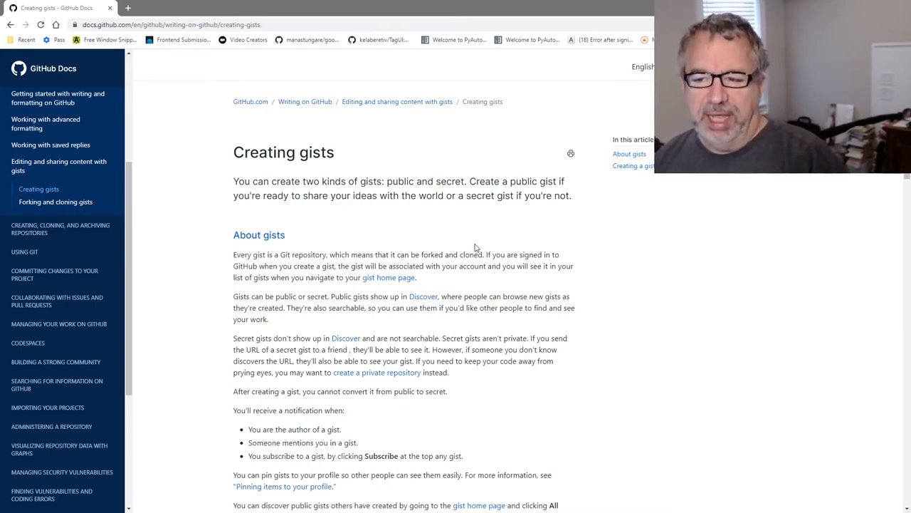
Open the Github Gist.ahk script in the AHK Studio editor to review its token and GUI code.
scroll("down", 3)
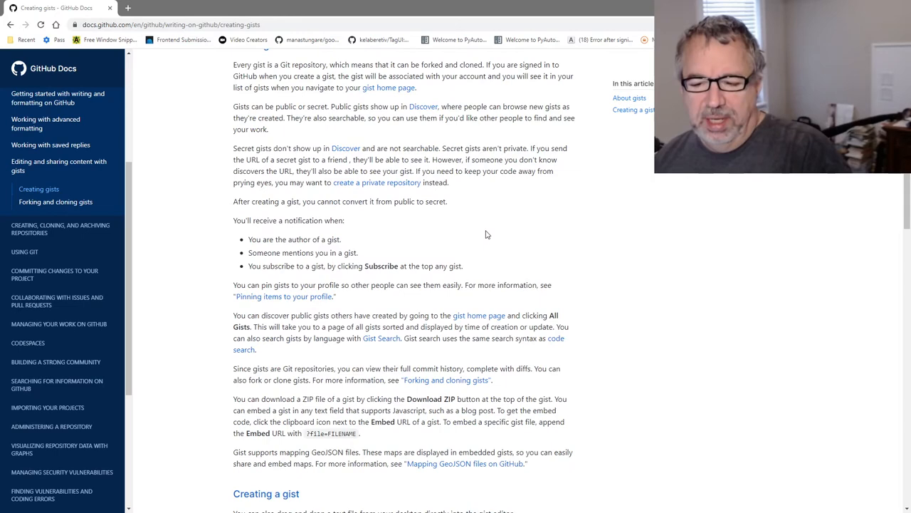
scroll("down", 3)
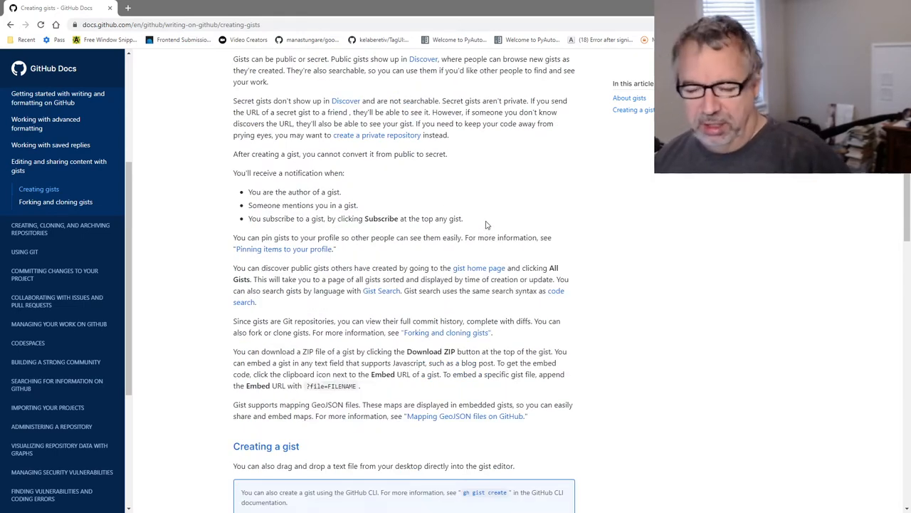
scroll("up", 3)
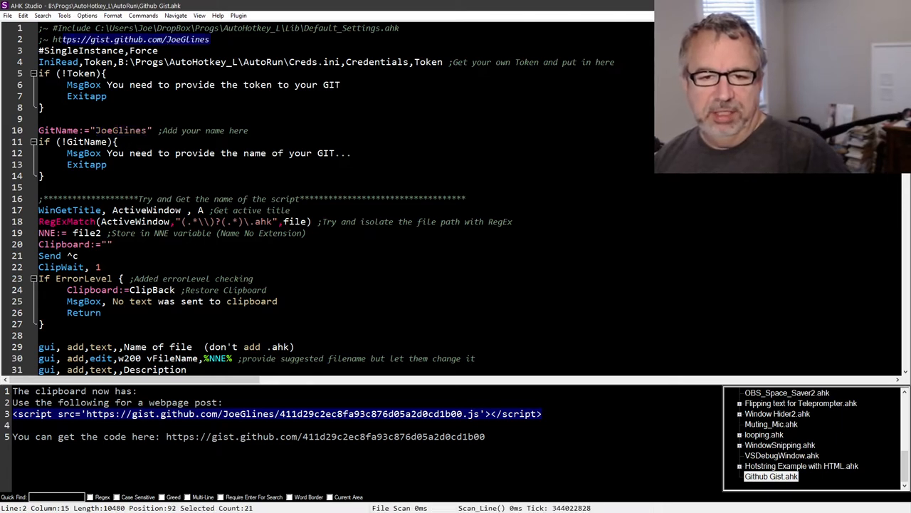
double_click(119, 131)
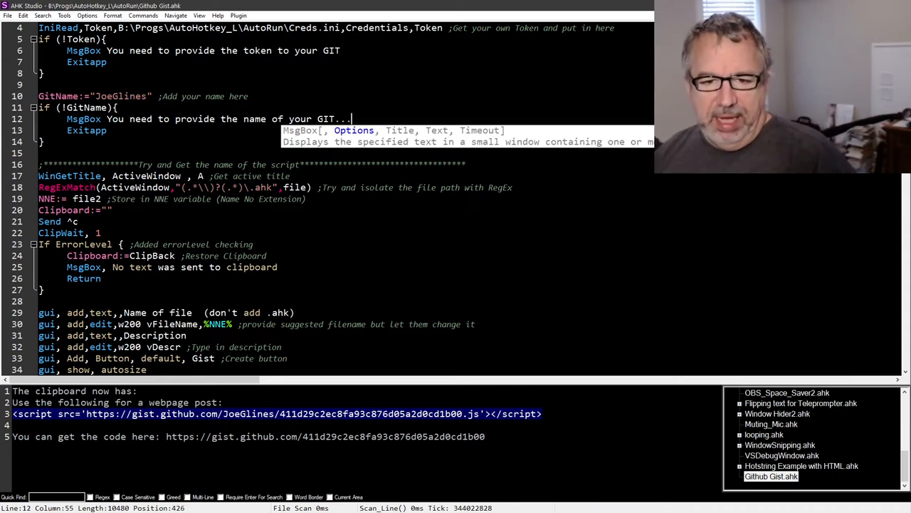
Select all the script's code and submit it as a gist described 'Just an example posting a GIST'.
key("ctrl+a")
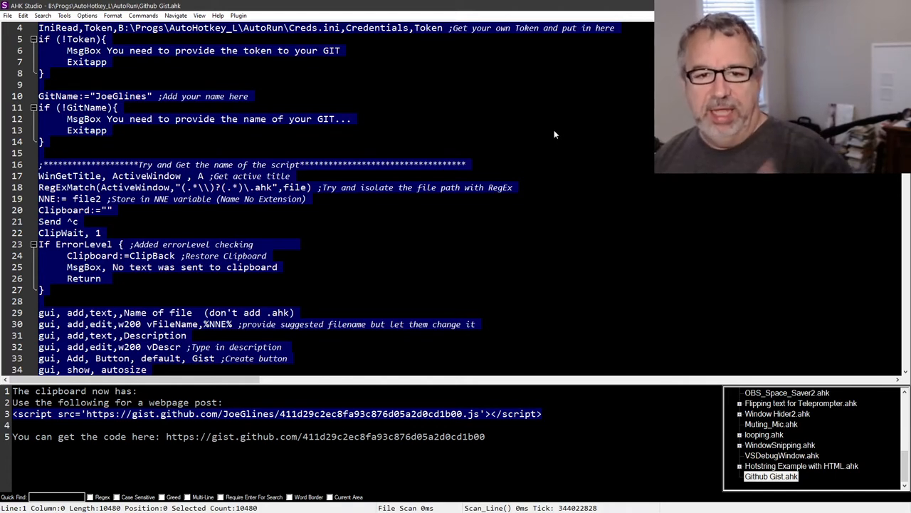
mouse_move(548, 132)
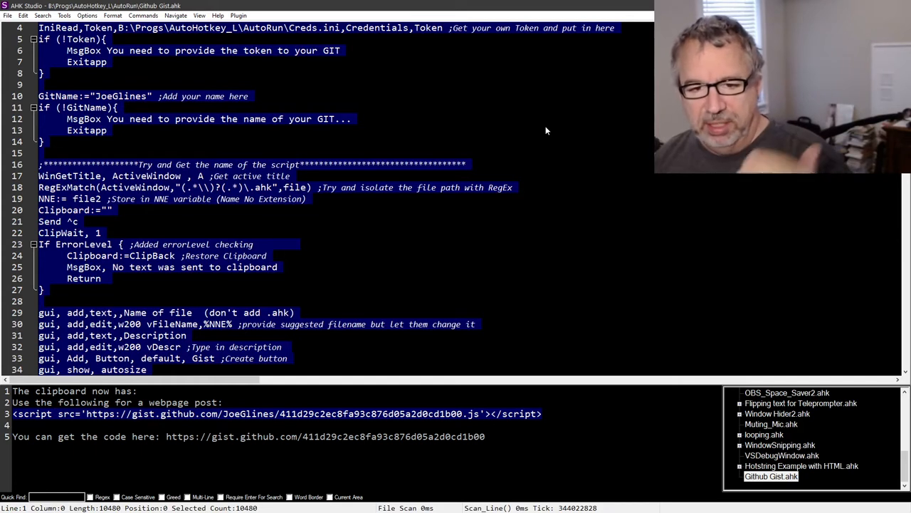
mouse_move(548, 133)
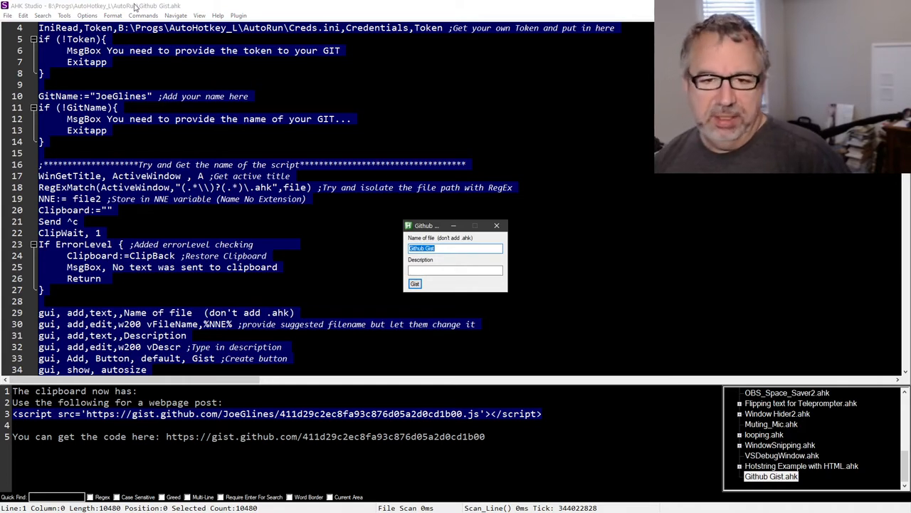
mouse_move(168, 11)
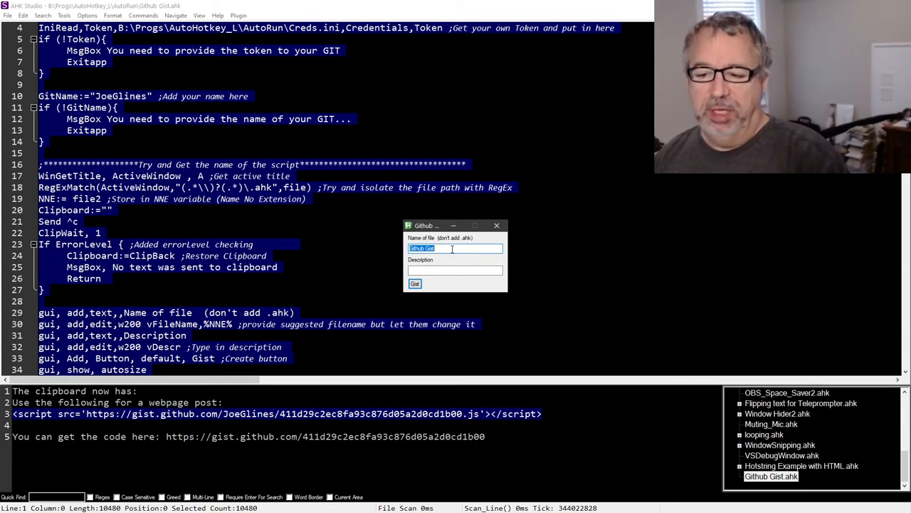
left_click(455, 271)
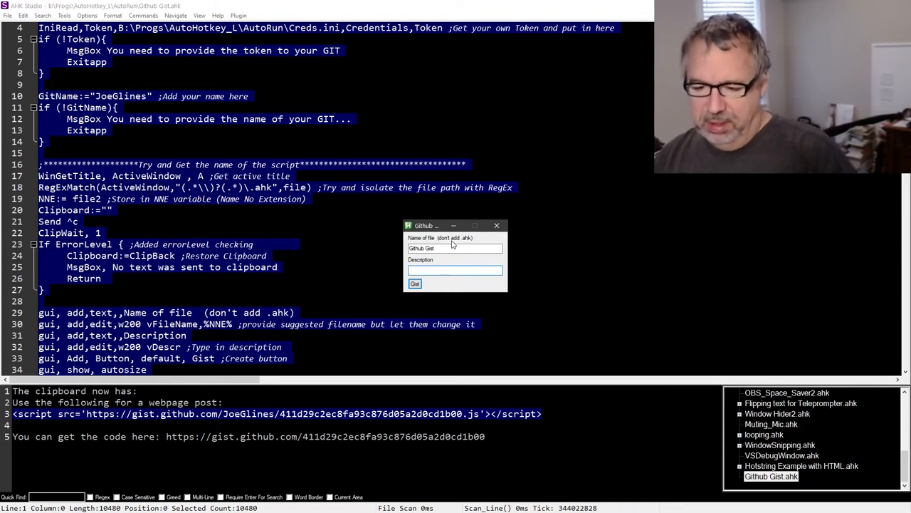
type("Just an example posting a")
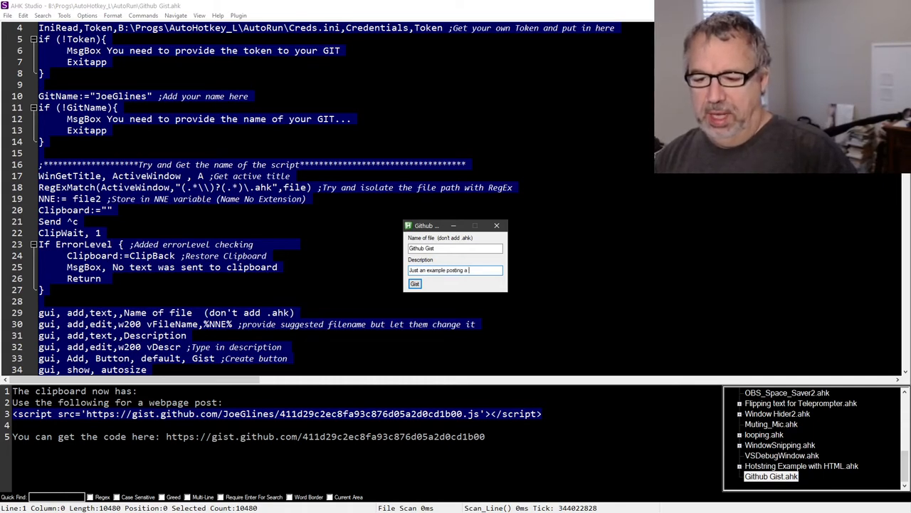
type("GIST")
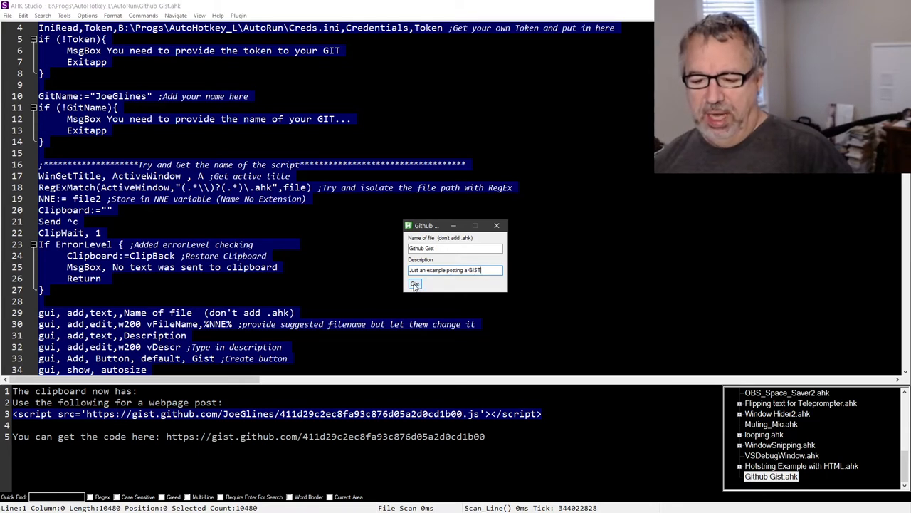
left_click(415, 283)
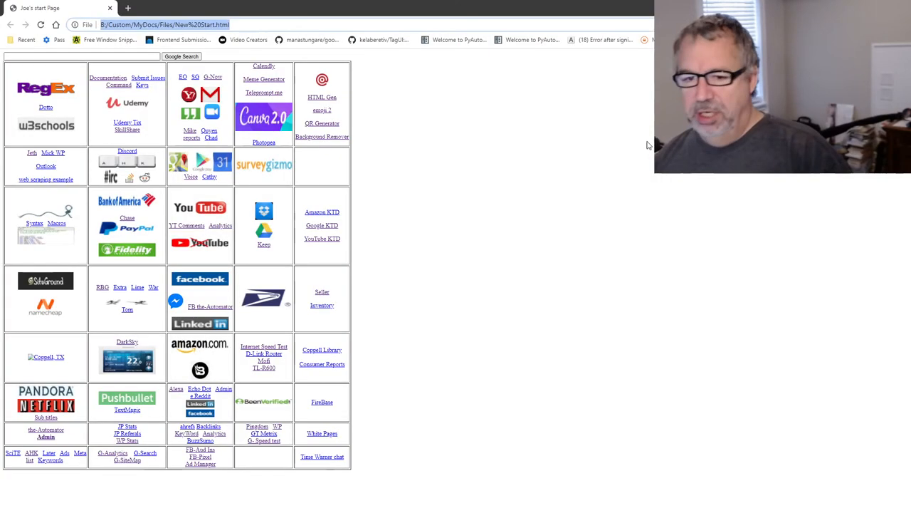
Post the gist link in Facebook's AutoHotkey group and follow the shared link.
left_click(199, 278)
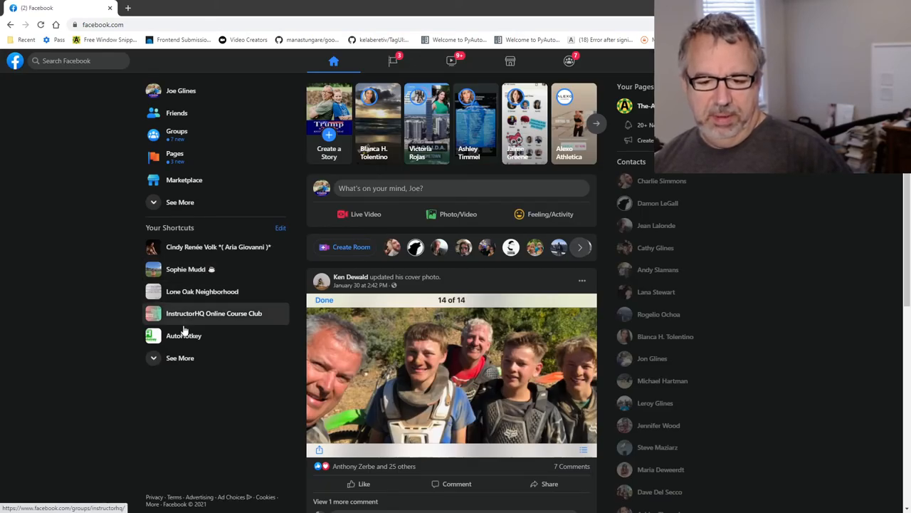
left_click(183, 336)
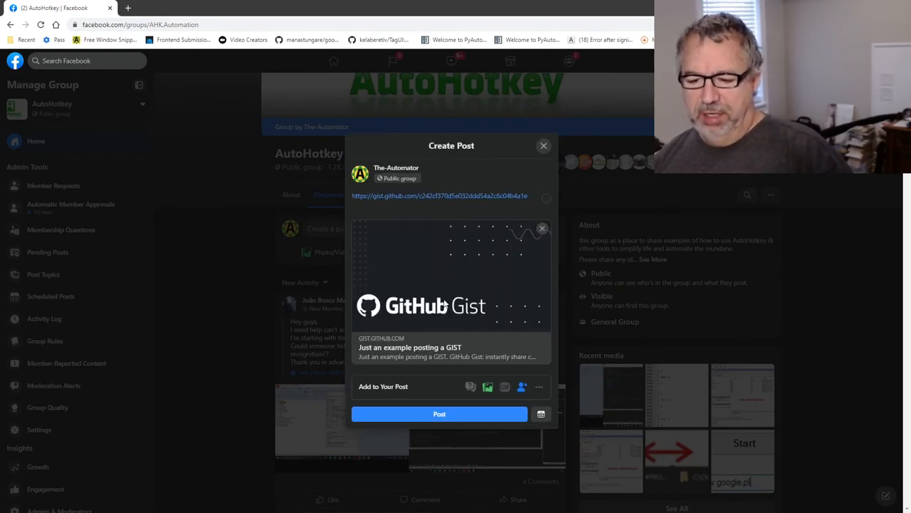
left_click(438, 413)
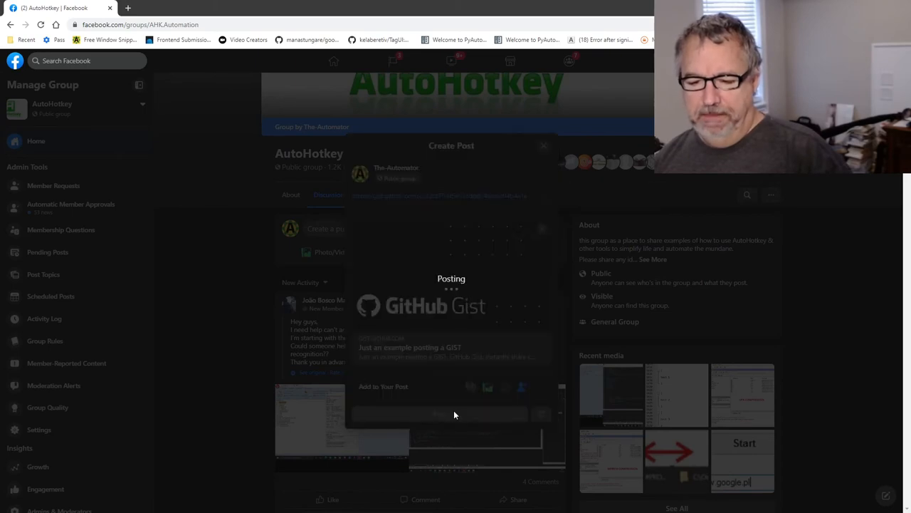
left_click(544, 145)
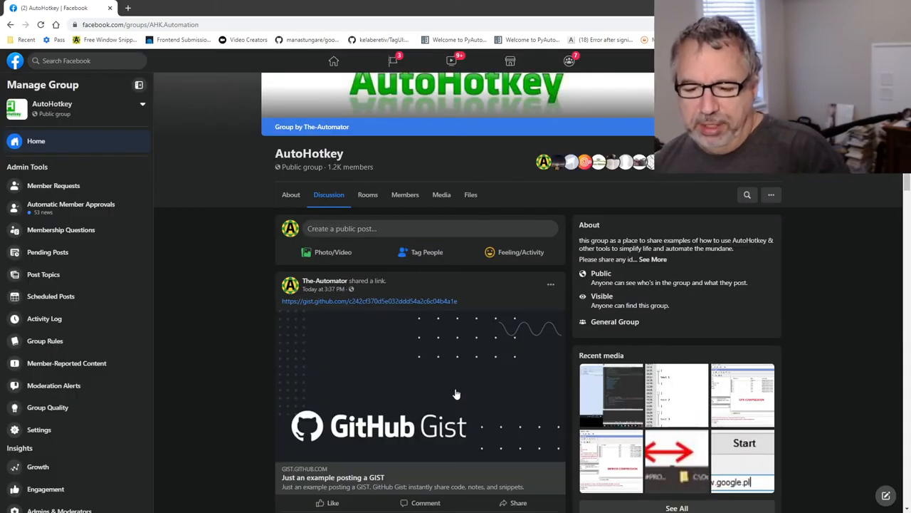
scroll("down", 3)
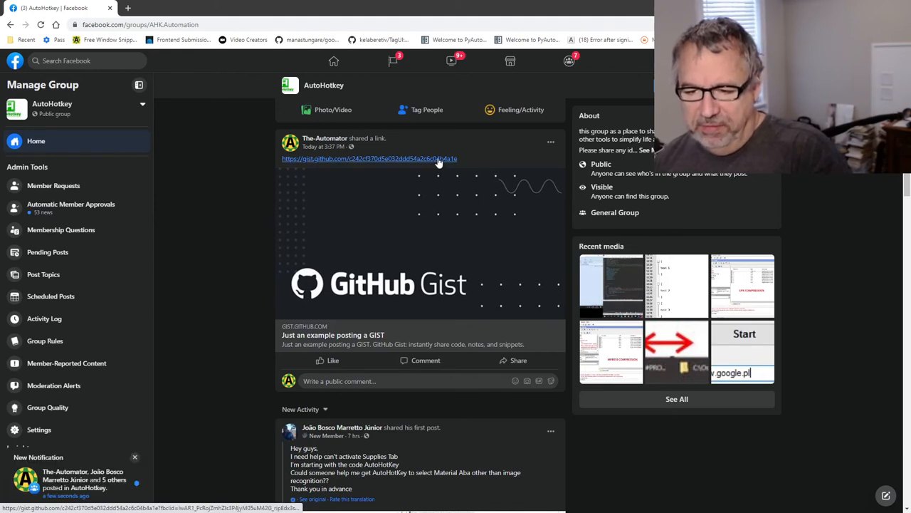
mouse_move(406, 164)
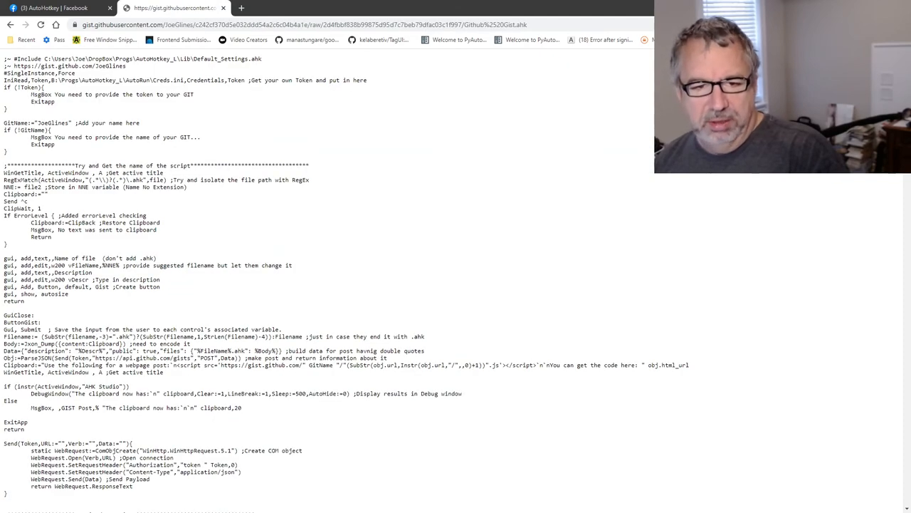
Return from the raw view to the Github Gist.ahk gist page and scroll through its code.
right_click(459, 174)
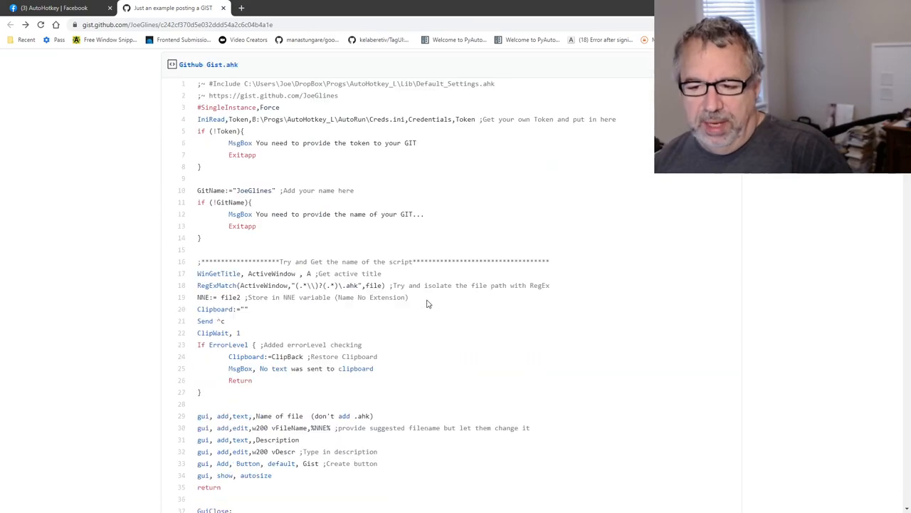
scroll("down", 3)
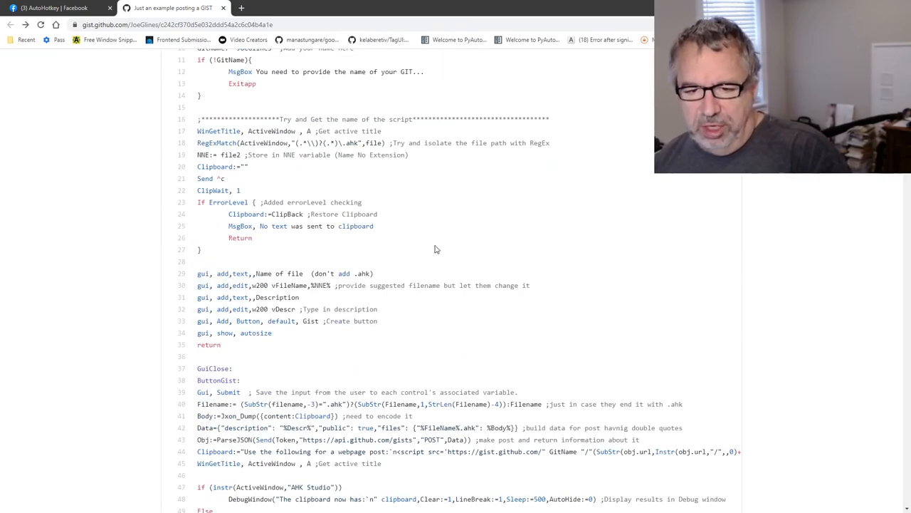
scroll("down", 3)
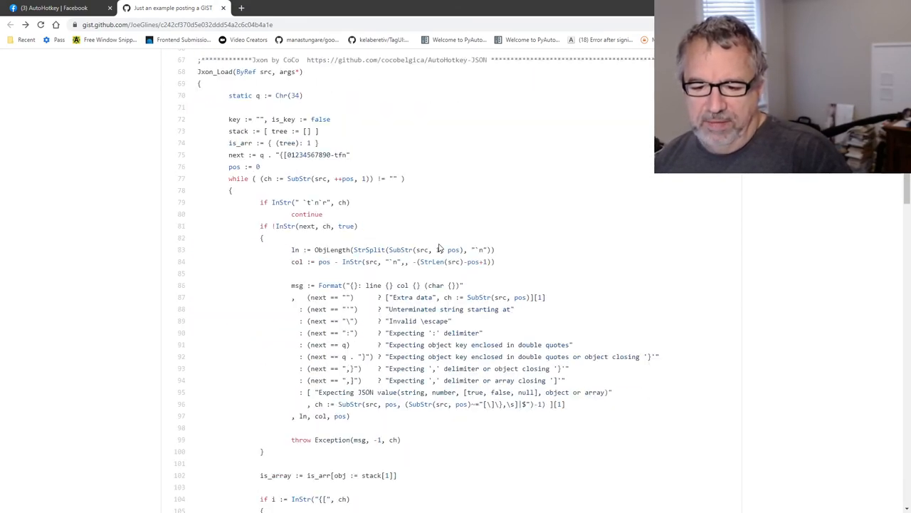
scroll("up", 3)
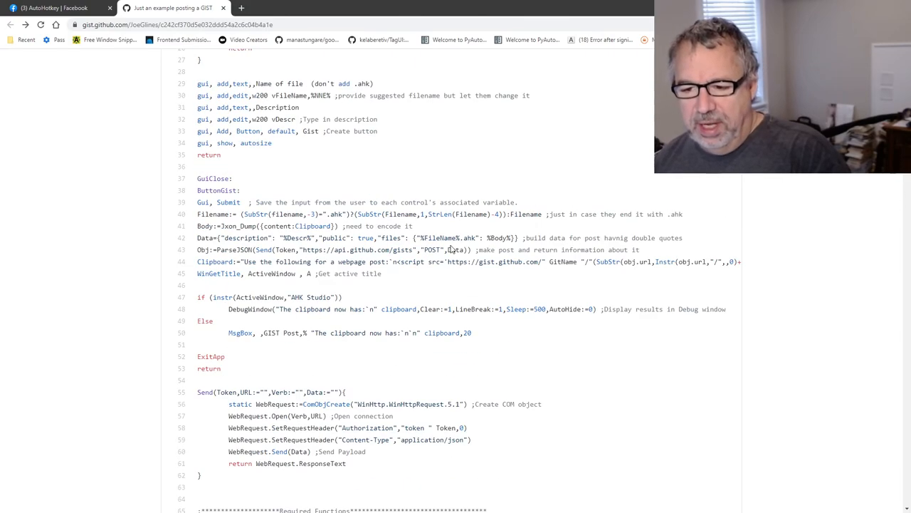
scroll("up", 3)
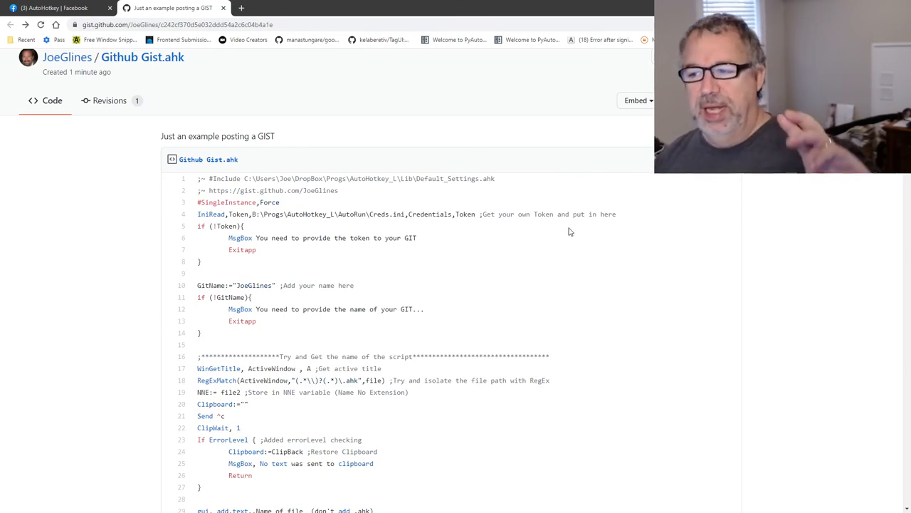
mouse_move(547, 254)
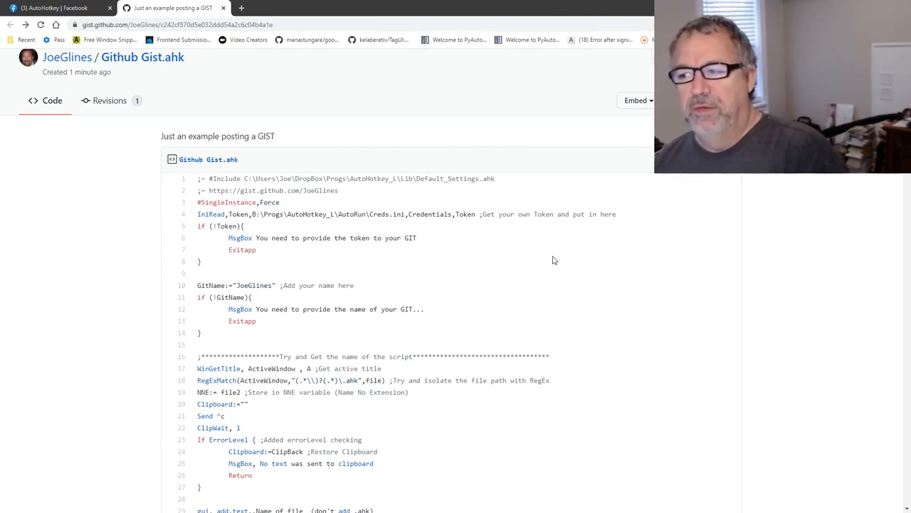
mouse_move(549, 254)
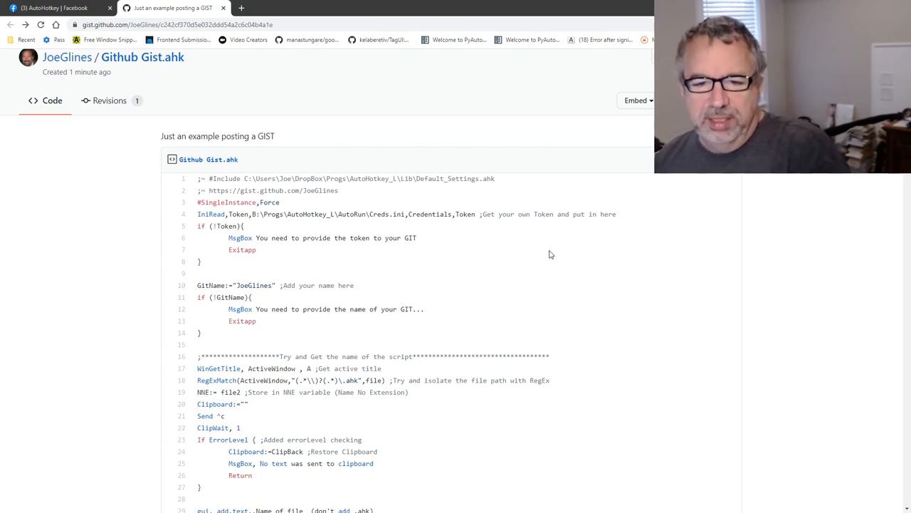